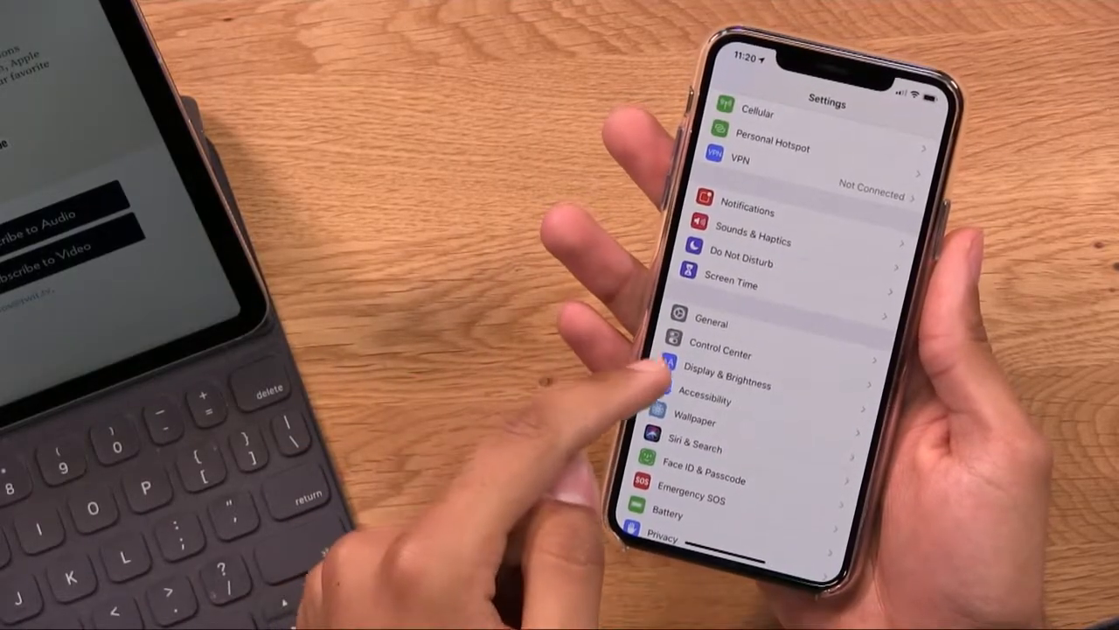
Step: Open Accessibility > Display & Text Size and scroll down to Reduce White Point
{"action": "left_click", "coordinate": [719, 401]}
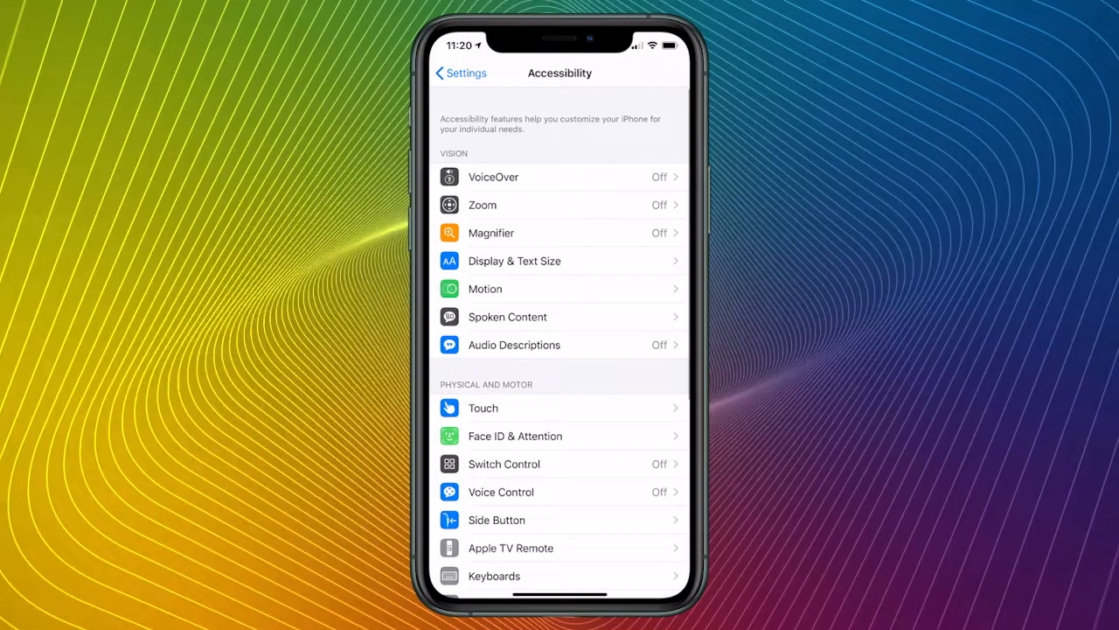
{"action": "left_click", "coordinate": [514, 261]}
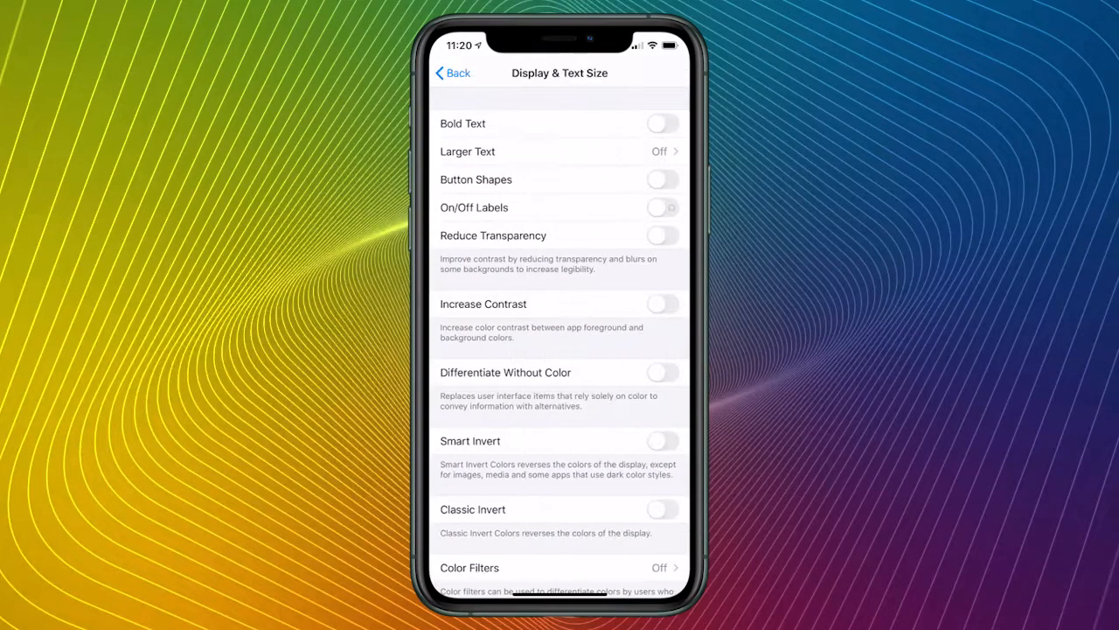
{"action": "scroll", "scroll_direction": "down", "scroll_amount": 3}
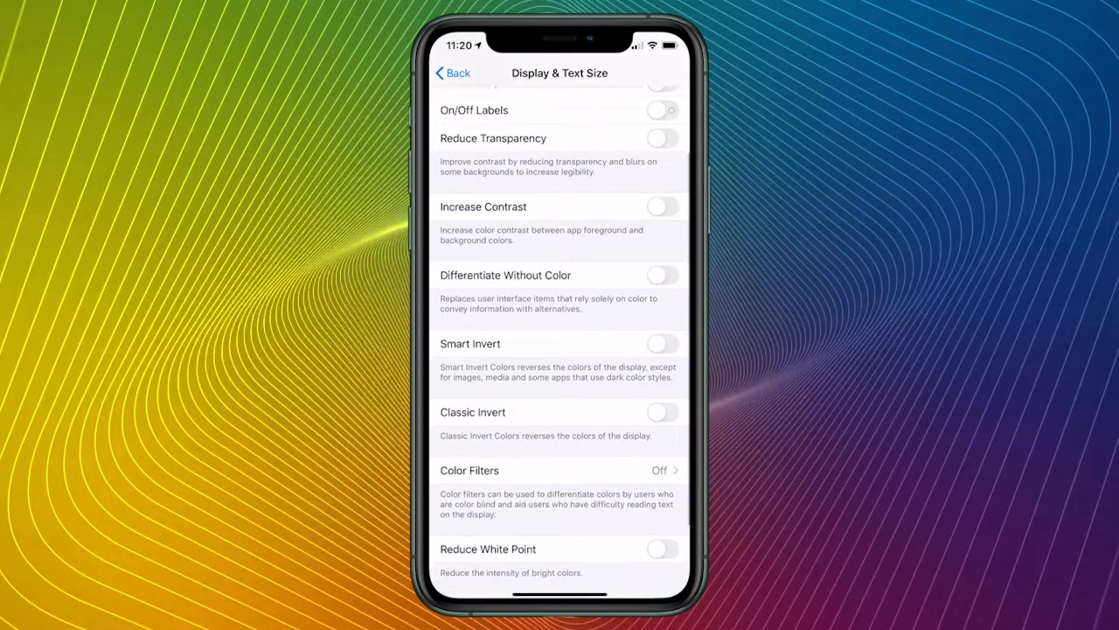
{"action": "scroll", "scroll_direction": "down", "scroll_amount": 3}
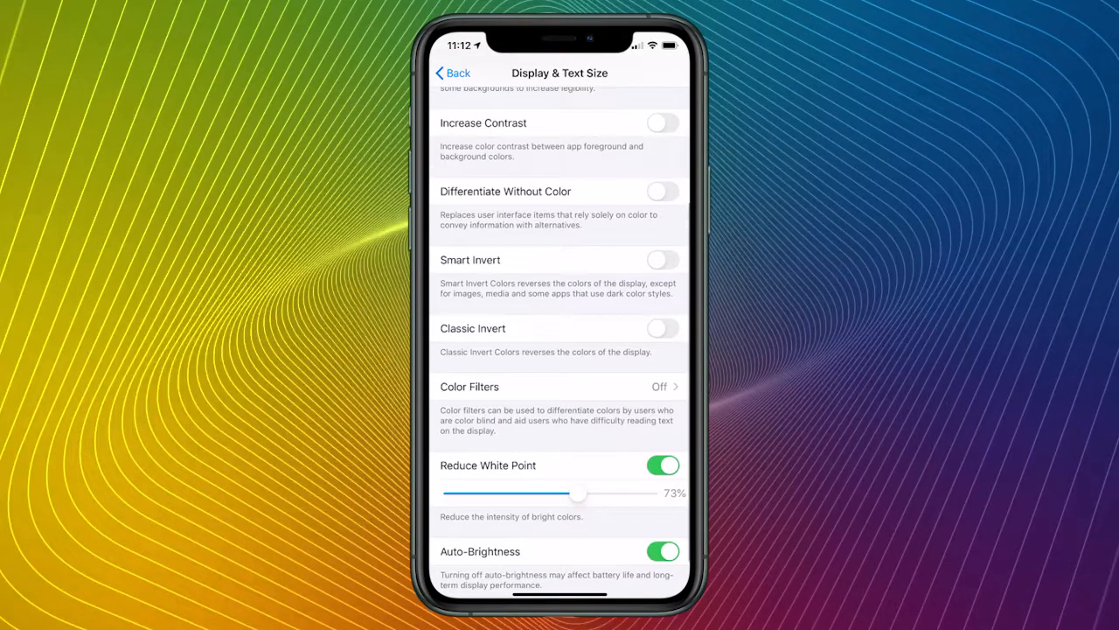
Step: Pull down Control Center to view connectivity, media and brightness controls
{"action": "scroll", "scroll_direction": "down", "scroll_amount": 3}
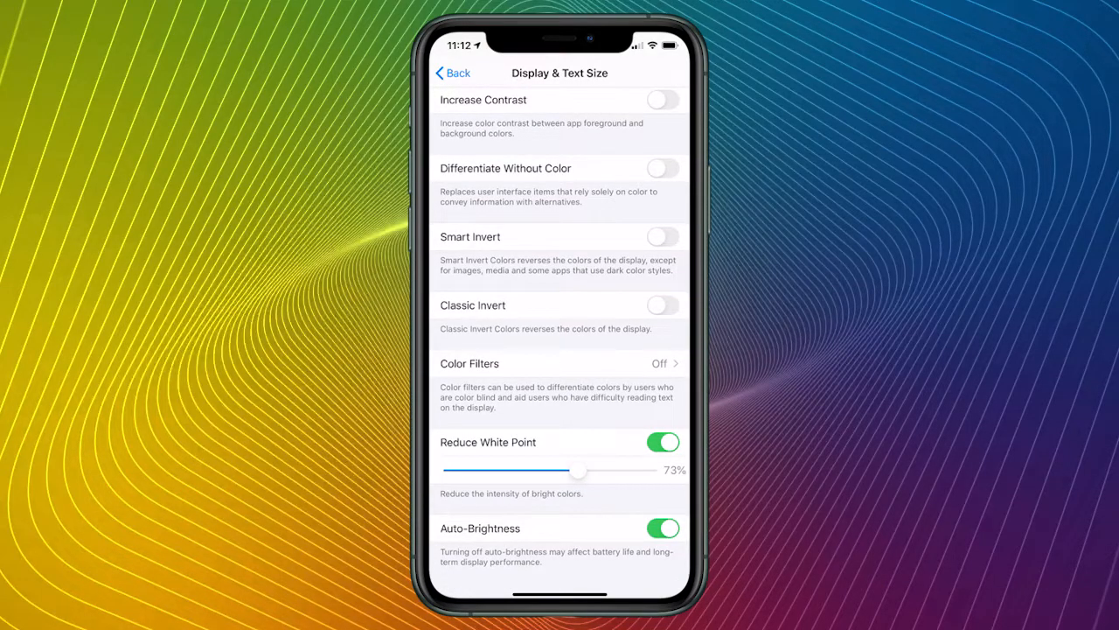
{"action": "left_click", "coordinate": [663, 441]}
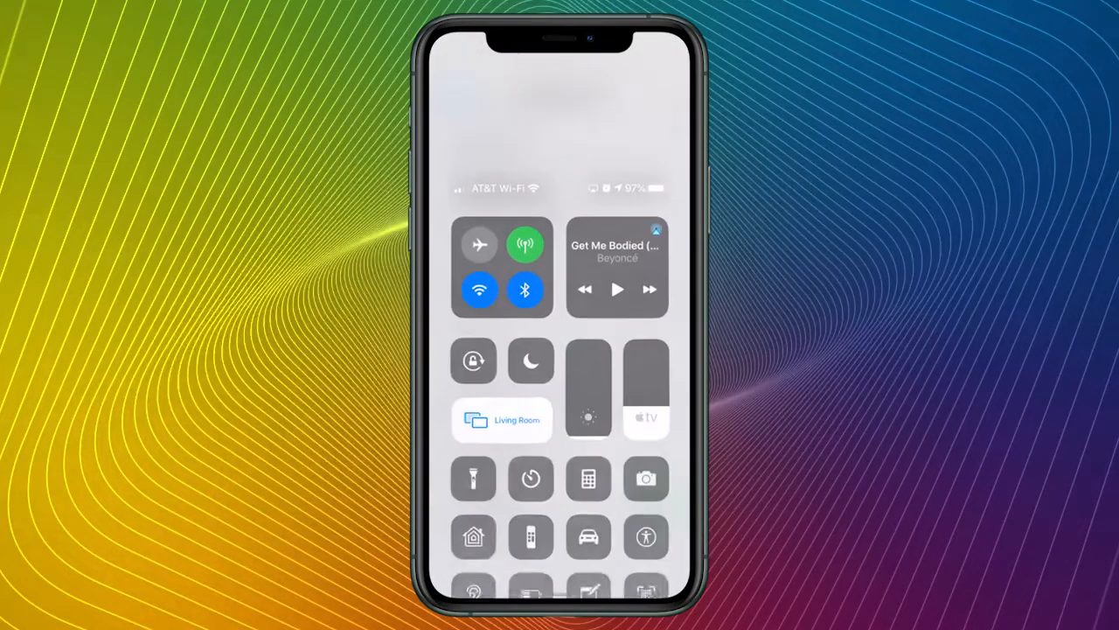
{"action": "scroll", "scroll_direction": "down", "scroll_amount": 3}
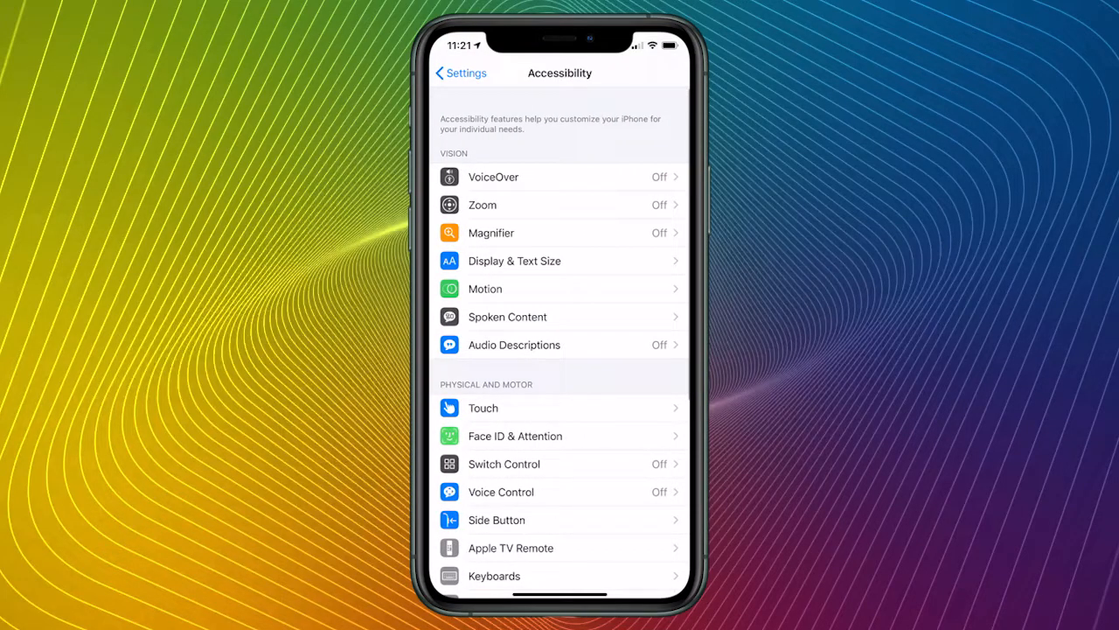
Step: Scroll the Accessibility menu and open the Accessibility Shortcut feature list
{"action": "scroll", "scroll_direction": "down", "scroll_amount": 3}
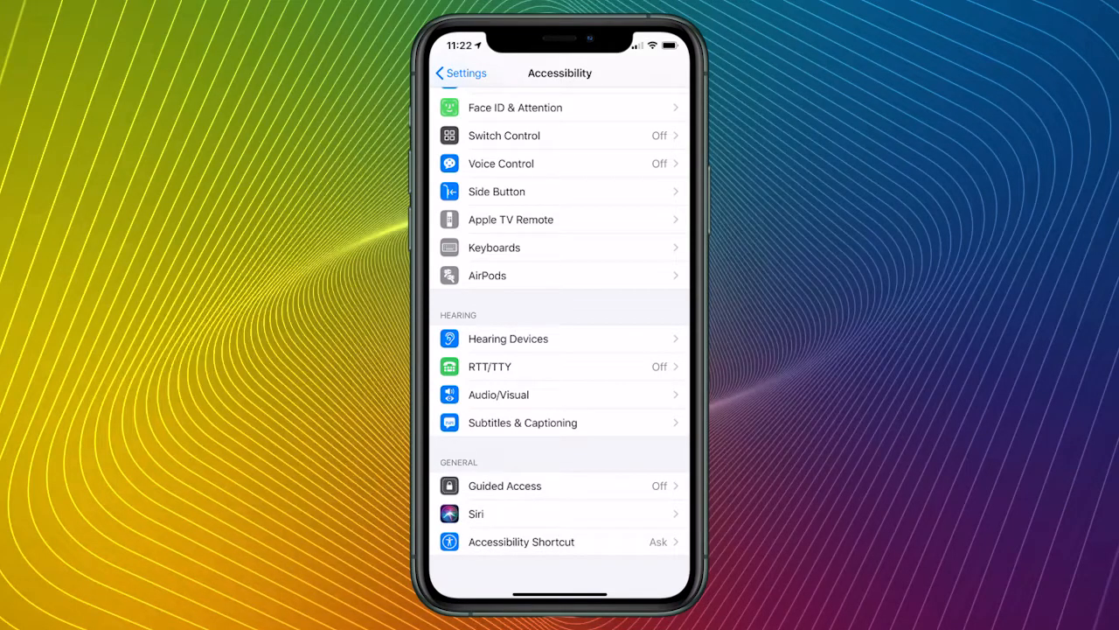
{"action": "left_click", "coordinate": [519, 541]}
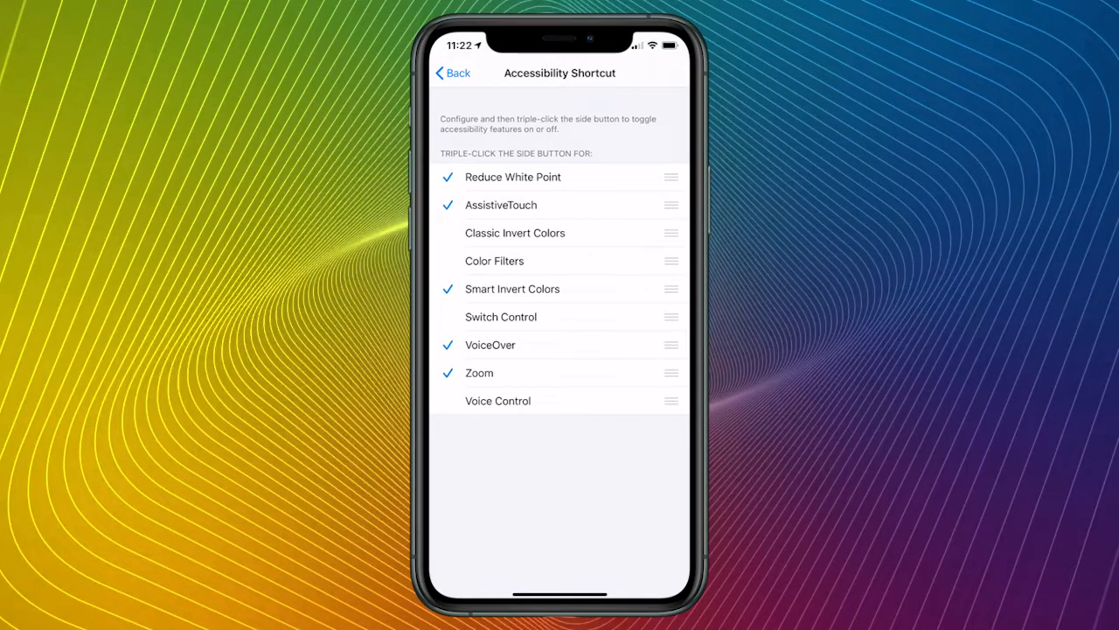